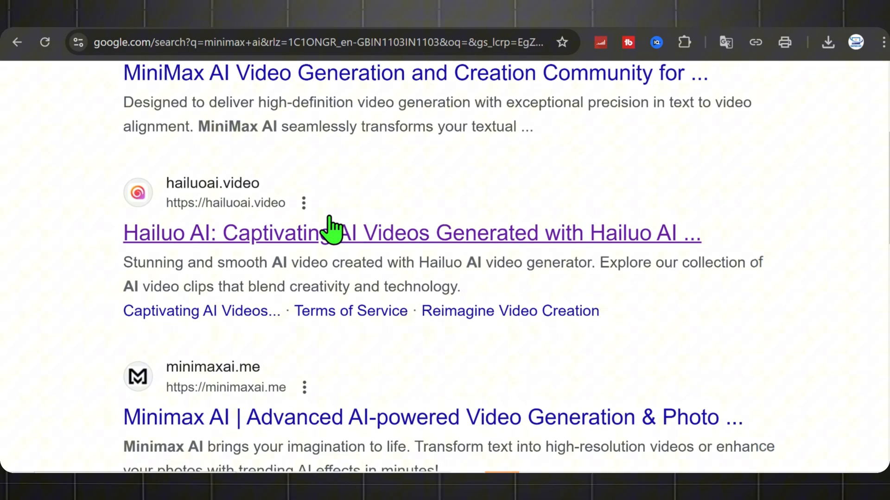
- Open the 'Hailuo AI: Captivating AI Videos' result from the MiniMax AI search
click(413, 232)
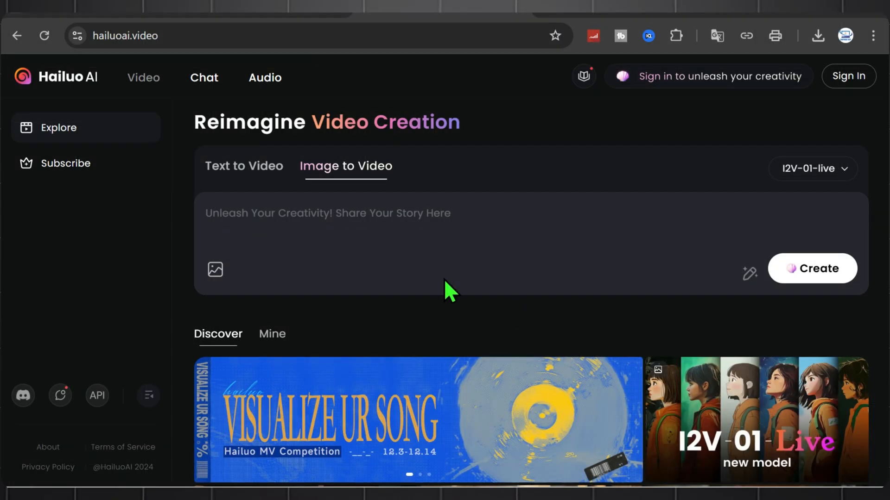
mouse_move(709, 138)
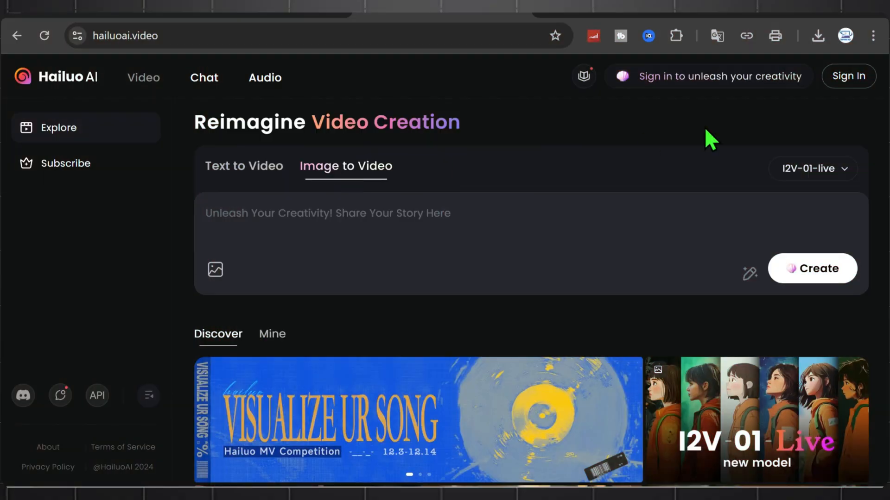
- Sign in to Hailuo AI using Continue with Google
click(847, 76)
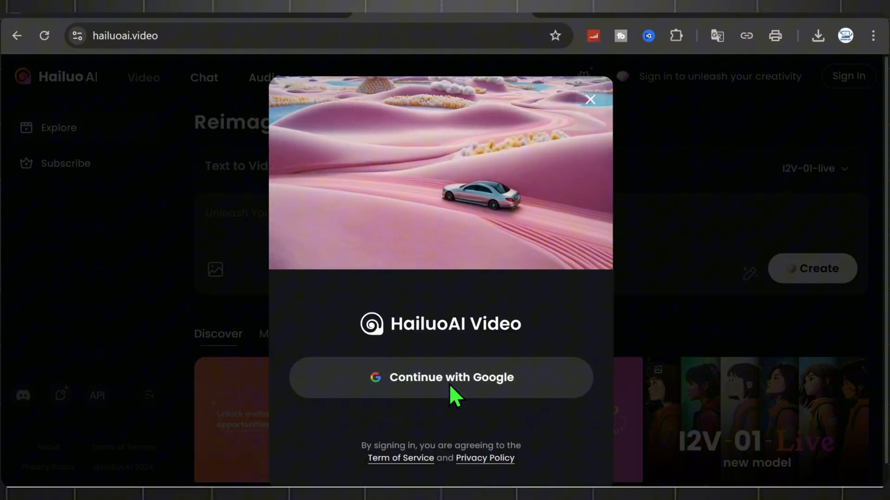
click(589, 100)
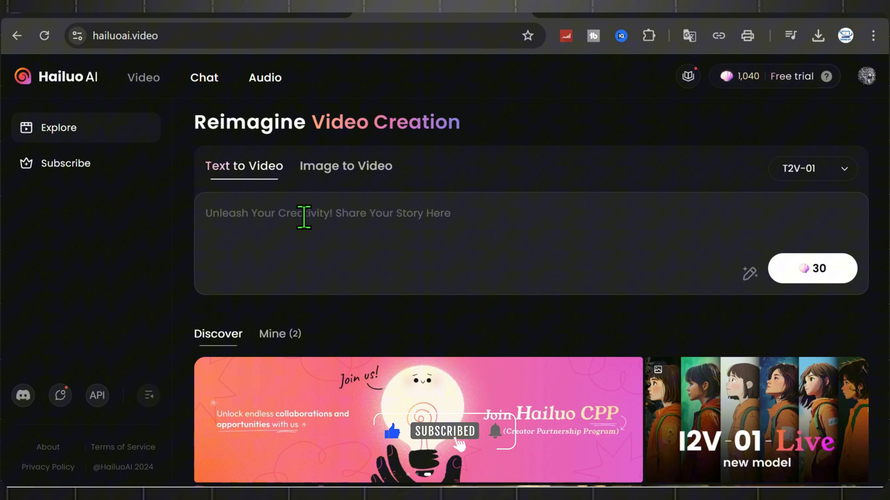
- Describe a lantern-lit boy facing a wolf in a misty forest, '3d, Hyper realistic, 8k Resolution'
text(A dark, misty forest at night, illuminated by the faint glow of a lantern held by a young boy. The boy stands bravely in the middle of the forest, facing the silhouette of a wolf in the shadows. The trees around are dense and gnarled, their branches forming eerie shapes in the dim light.)
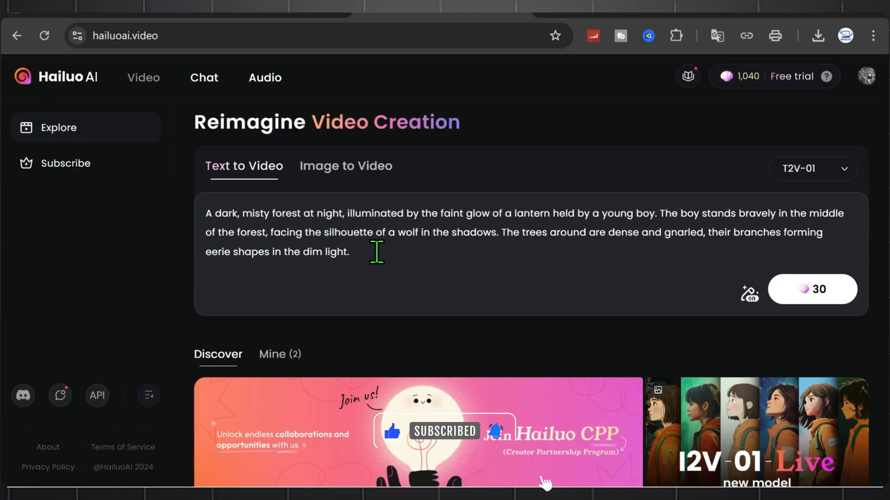
text(3d, H)
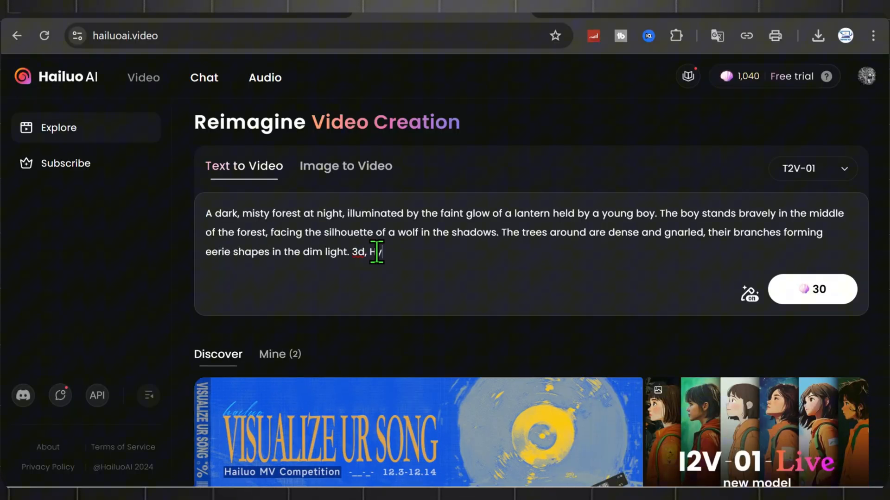
text(yper realistic)
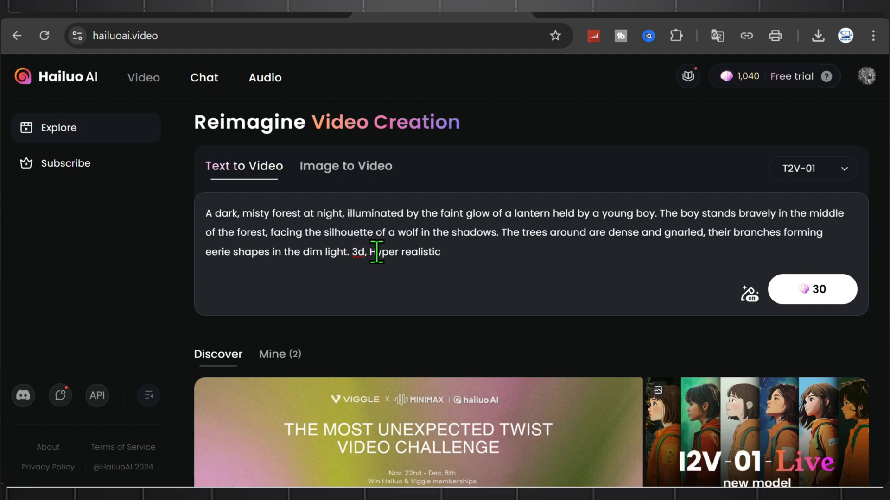
text(, 8k Resol)
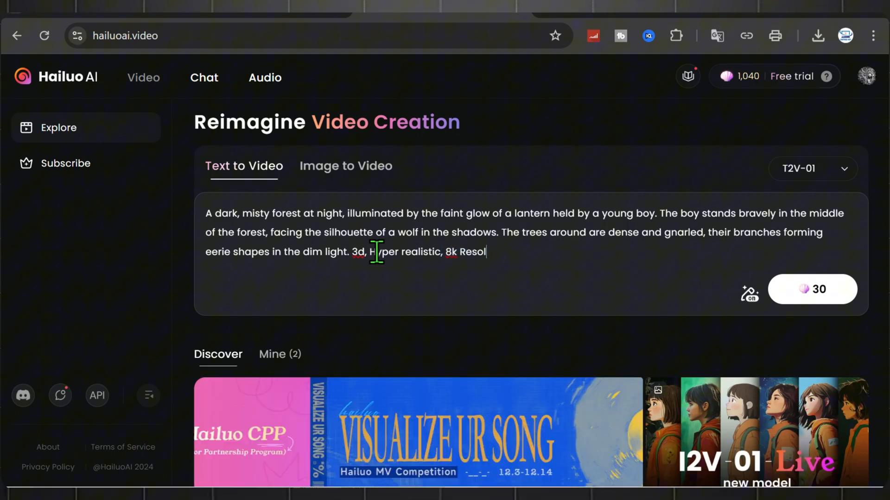
text(ution.)
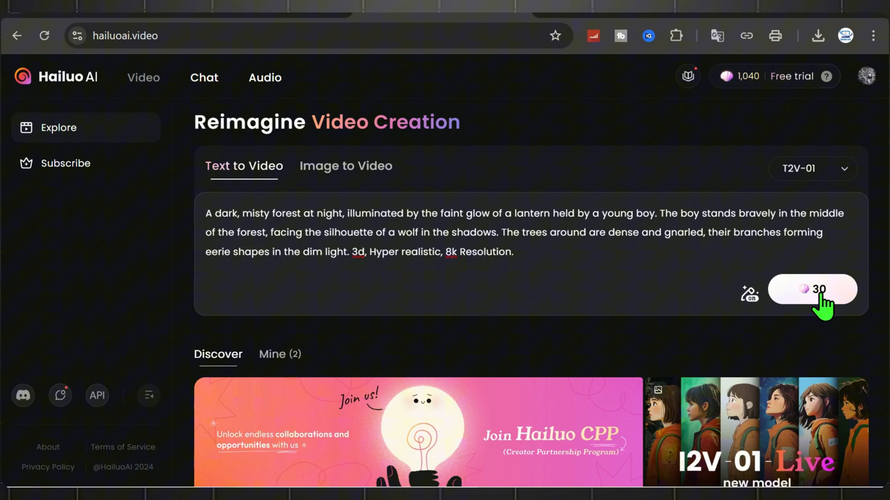
- Create the forest video for 30 credits, preview and close it, then queue another generation
click(812, 289)
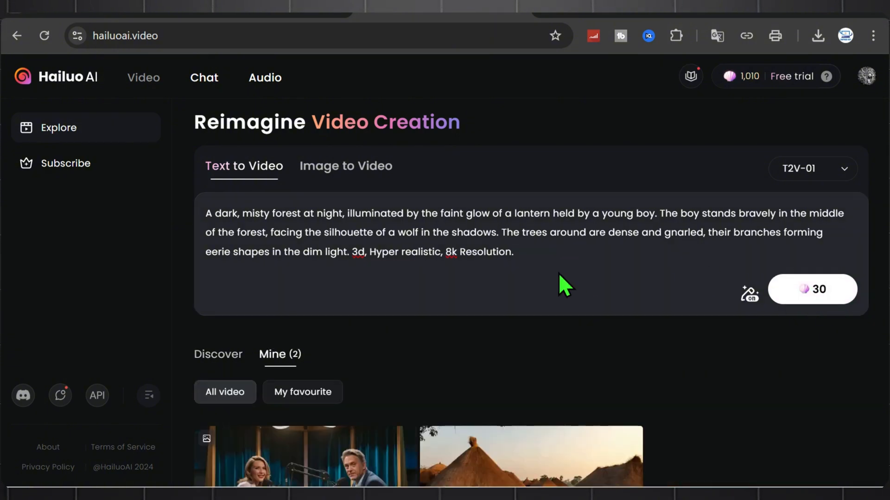
click(811, 289)
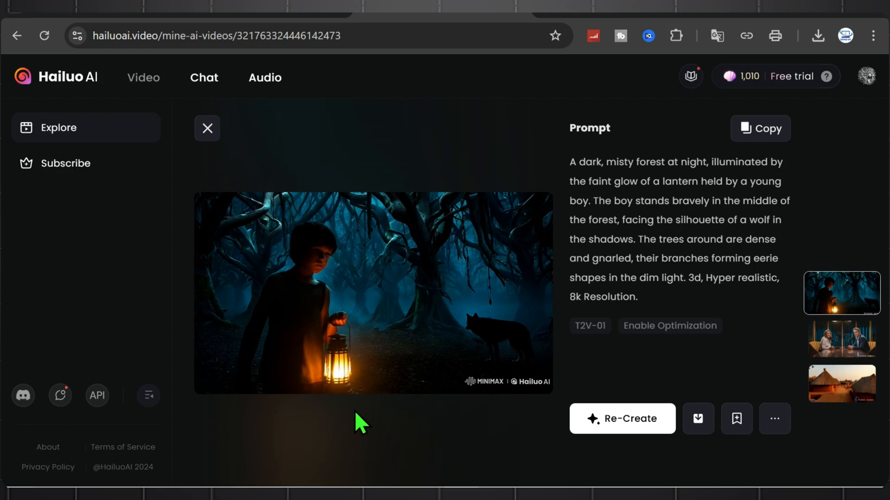
click(207, 129)
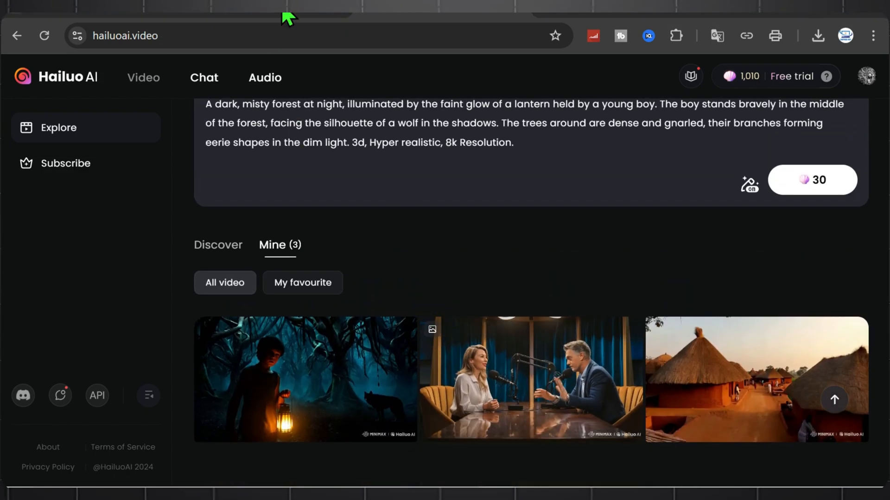
click(811, 180)
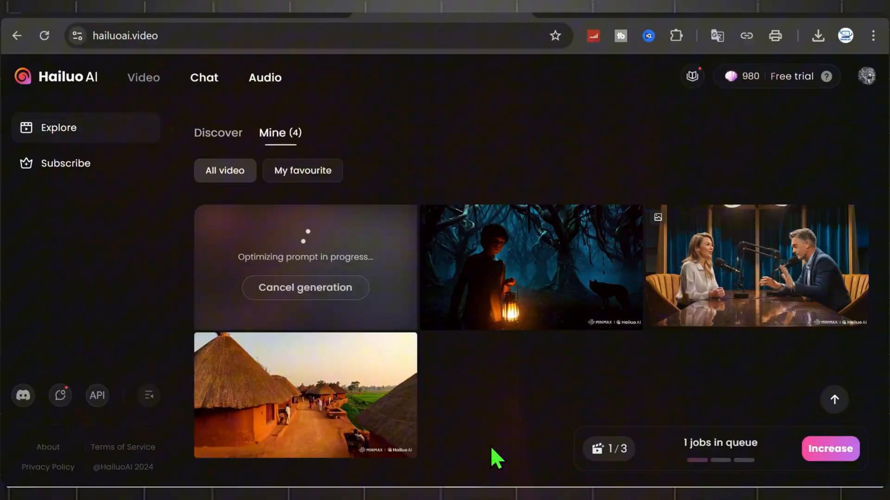
- Preview the featured electric-cat clip, then switch to Image to Video
click(218, 133)
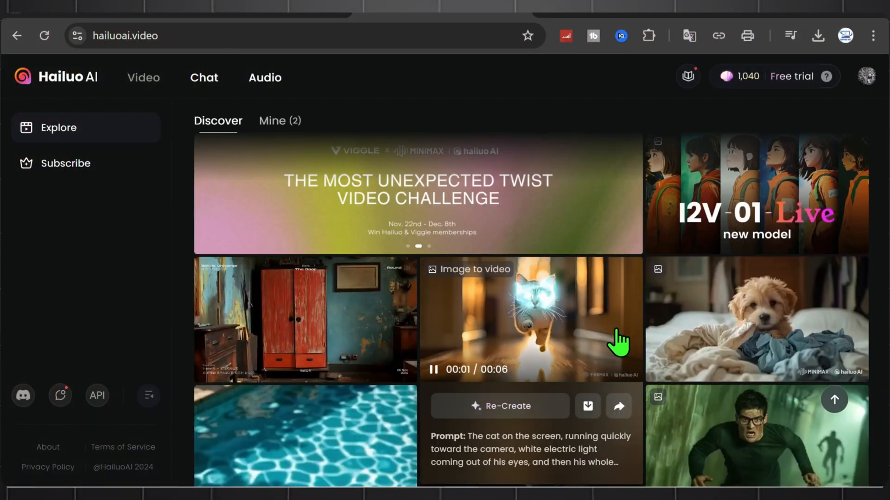
click(530, 319)
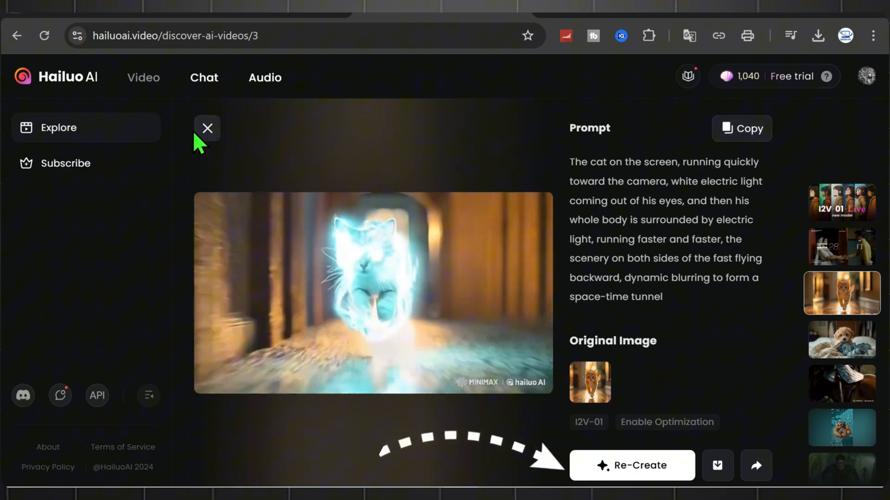
click(207, 128)
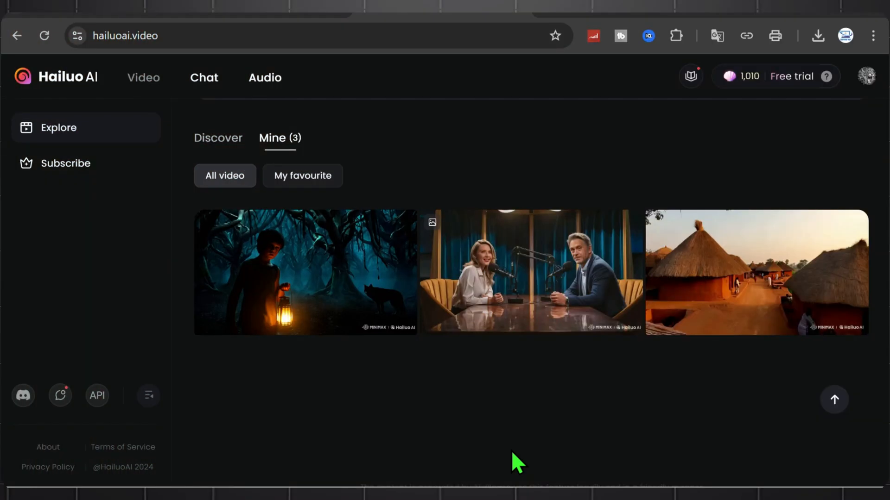
click(304, 272)
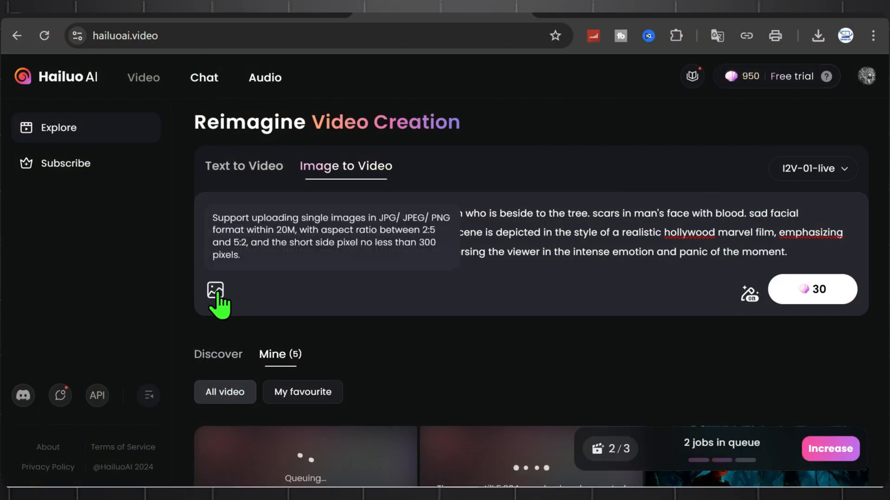
- Choose Upload Image, then open the finished Indian village clip of Chiragpur
click(214, 290)
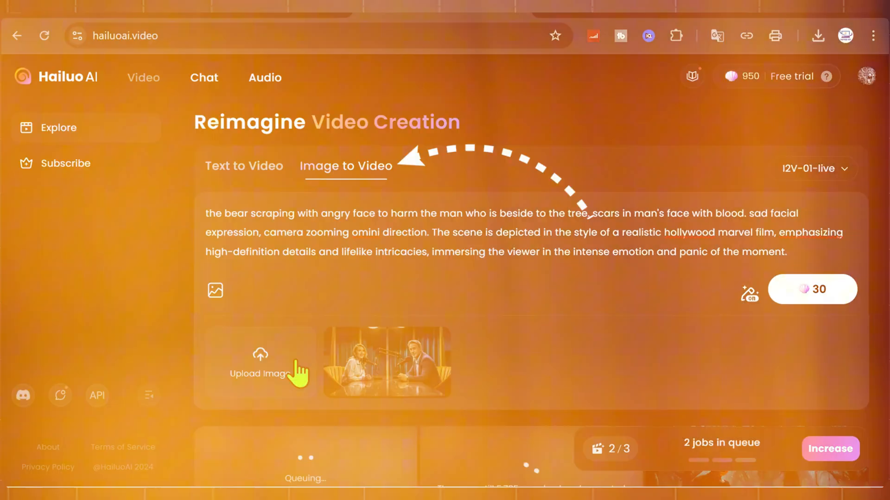
click(260, 363)
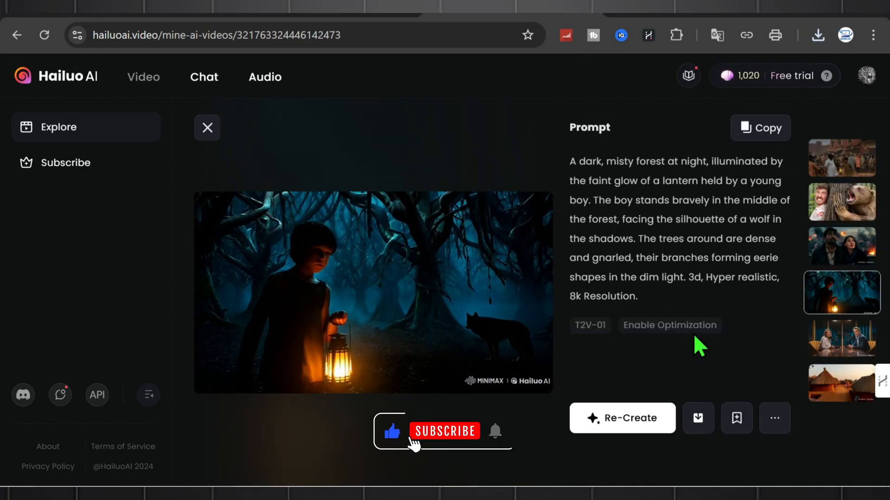
click(842, 292)
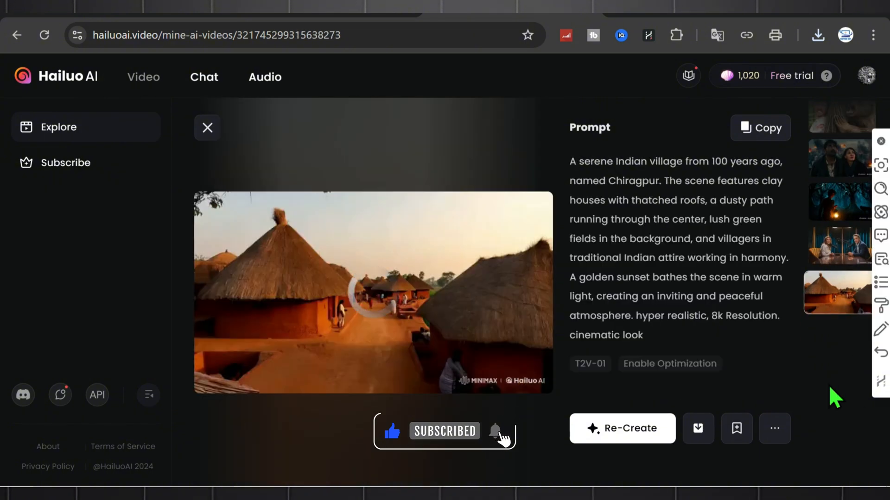
click(495, 430)
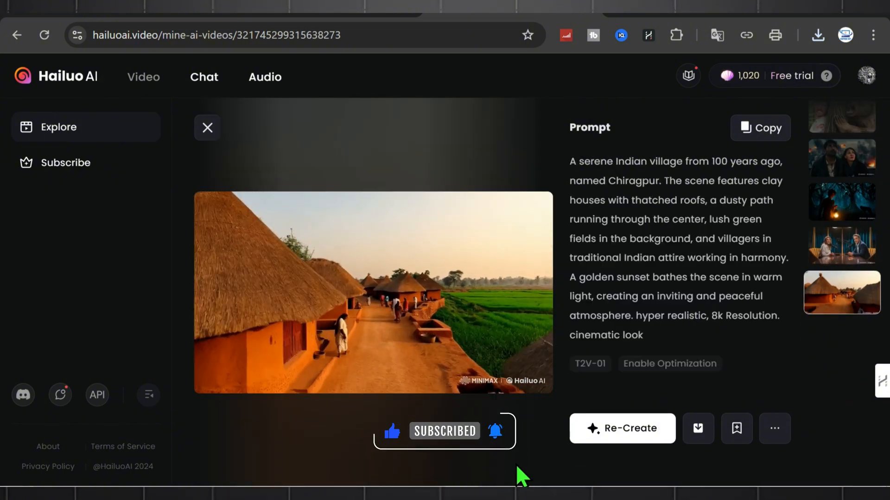